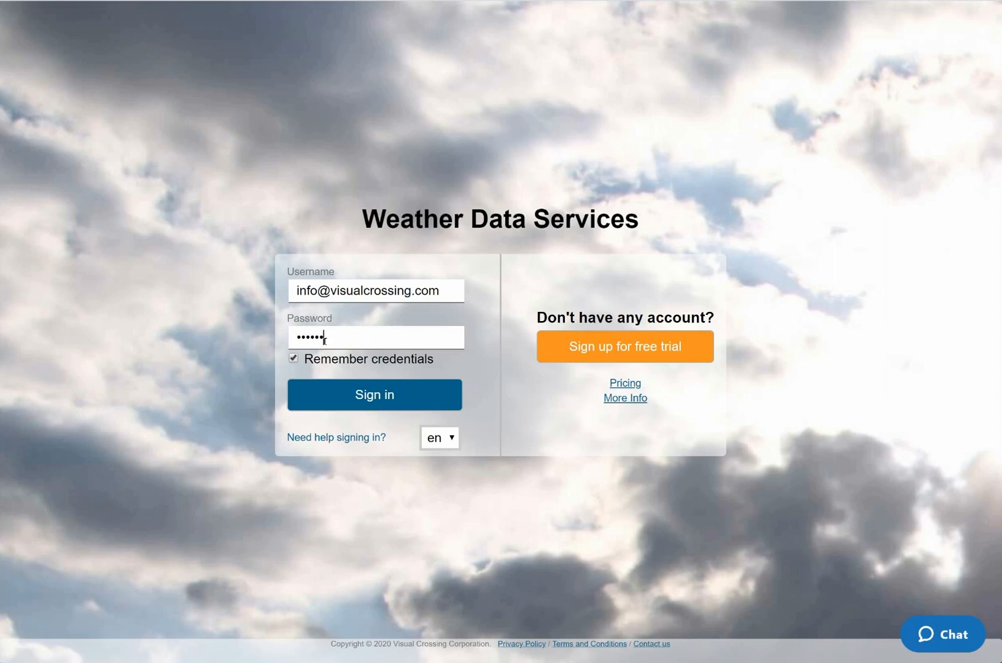
Enter the saved password and submit the weather data account login
{"action": "type", "text": "•"}
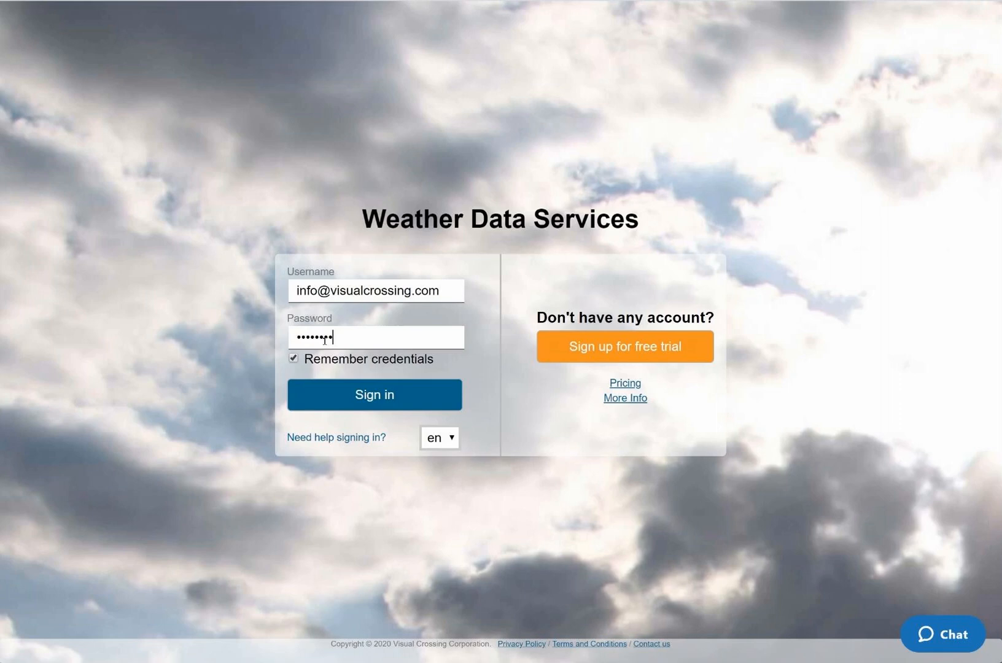
{"action": "left_click", "coordinate": [374, 394]}
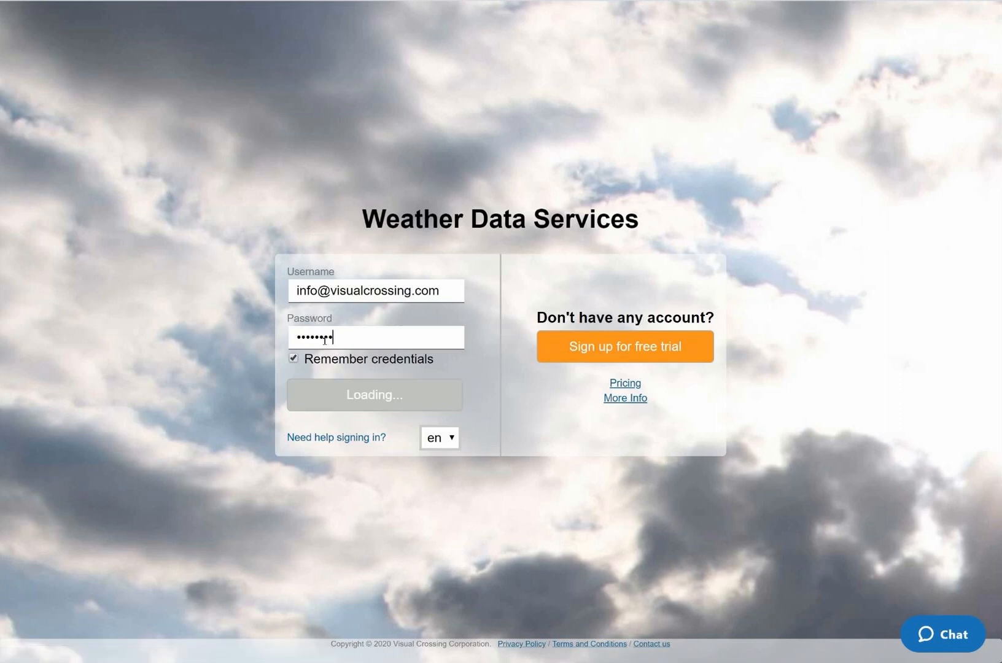
Add Fairfax, VA, US manually as location 'VC HQ' and proceed to retrieving weather data
{"action": "left_click", "coordinate": [374, 394]}
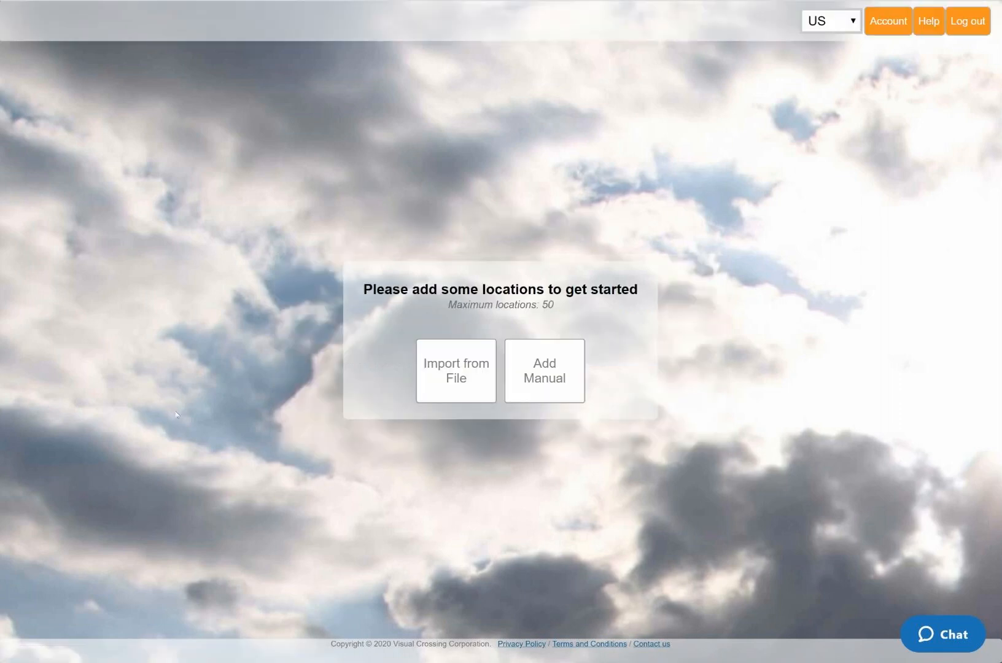
{"action": "mouse_move", "coordinate": [359, 332]}
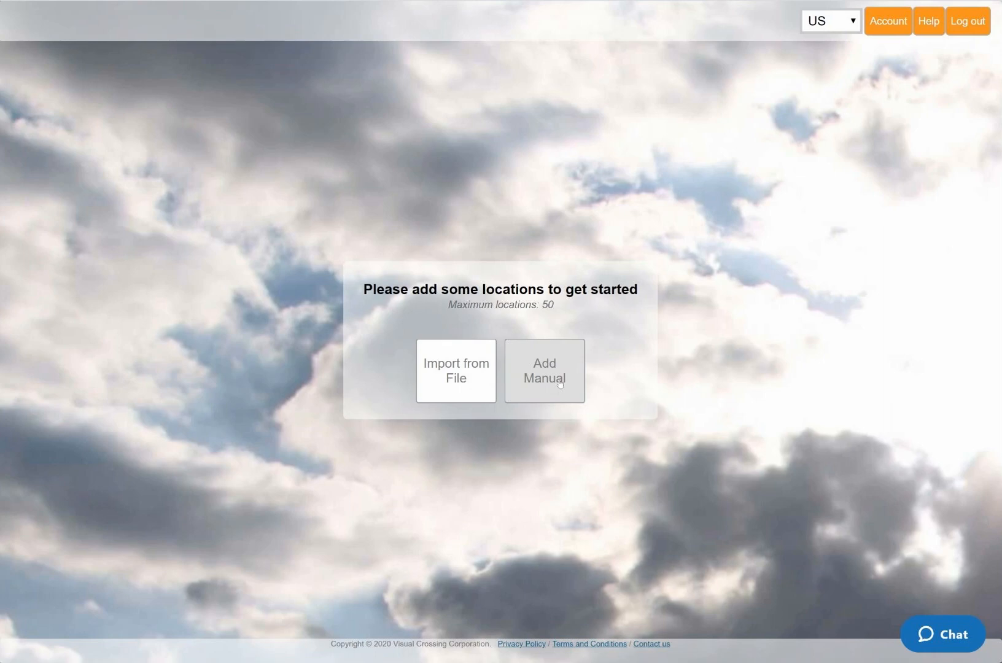
{"action": "left_click", "coordinate": [544, 370]}
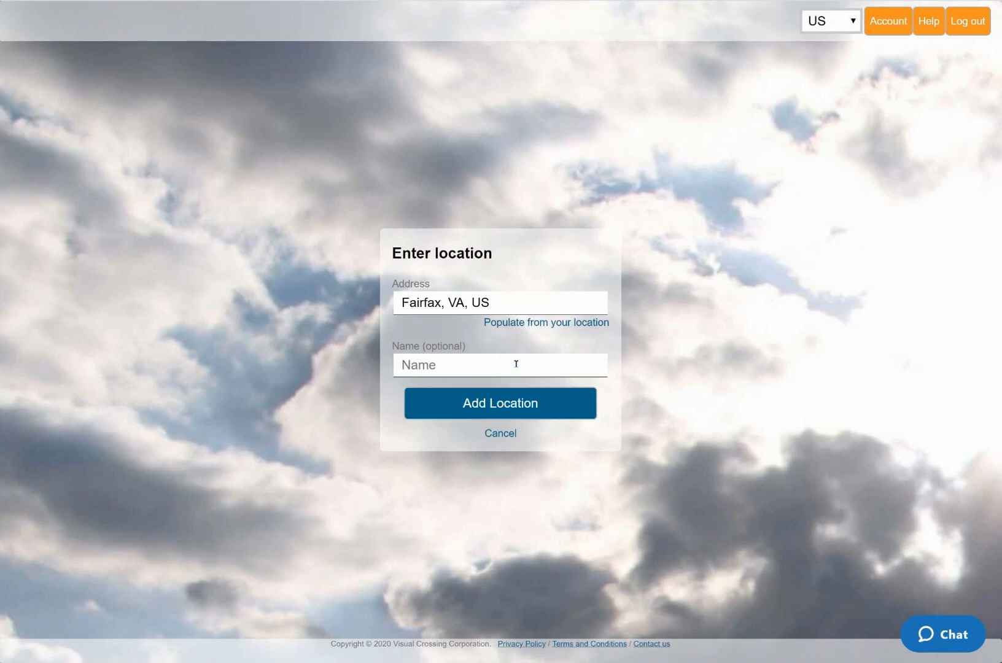
{"action": "type", "text": "VC HQ"}
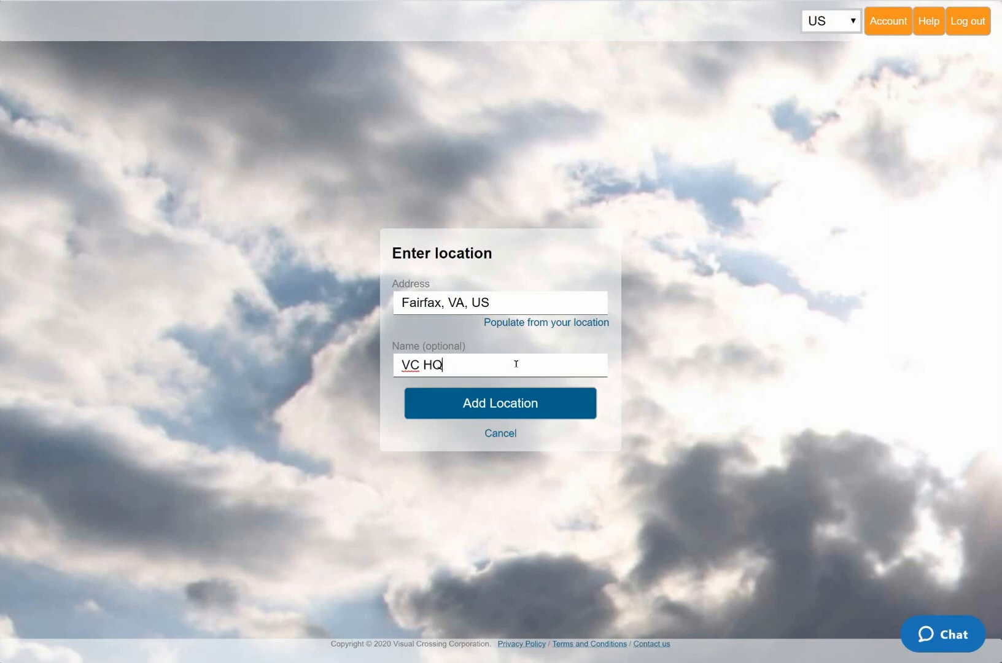
{"action": "left_click", "coordinate": [501, 403]}
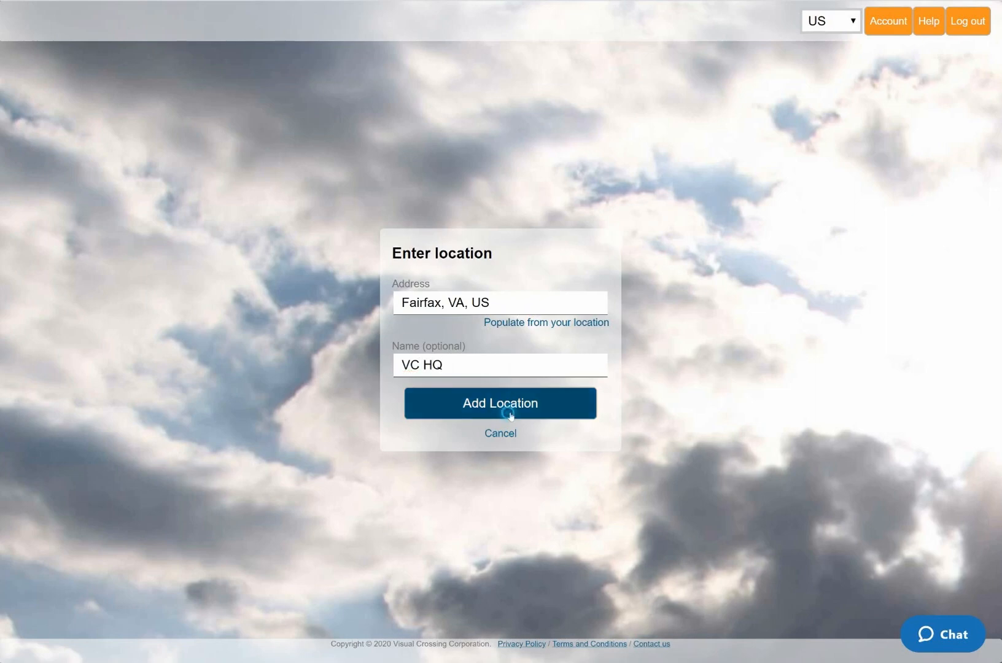
{"action": "left_click", "coordinate": [500, 403]}
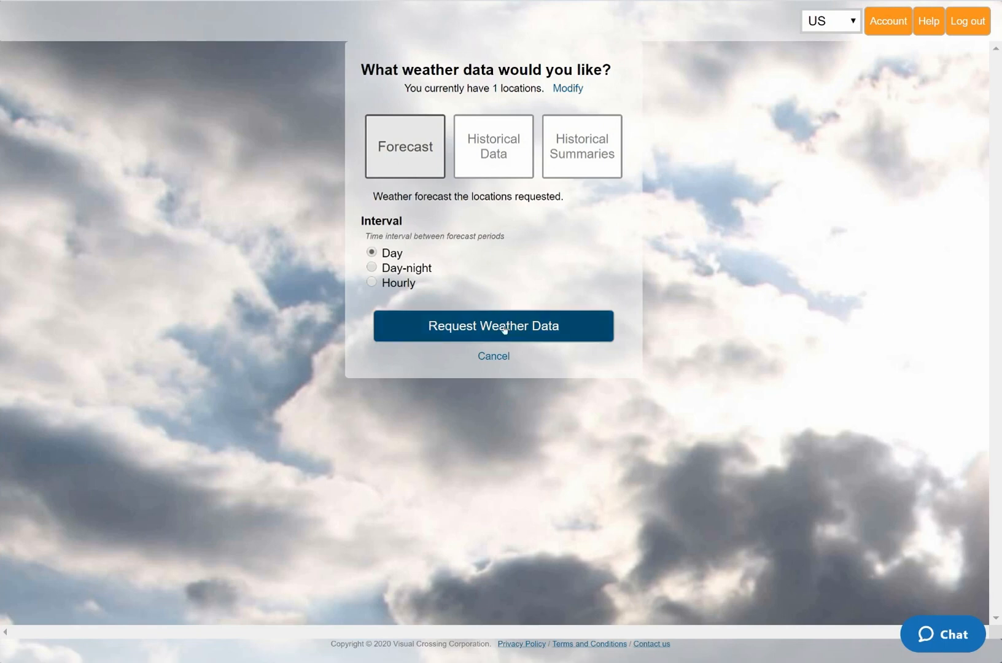
Request the daily forecast for VC HQ and show it in the Raw Grid view
{"action": "left_click", "coordinate": [492, 326]}
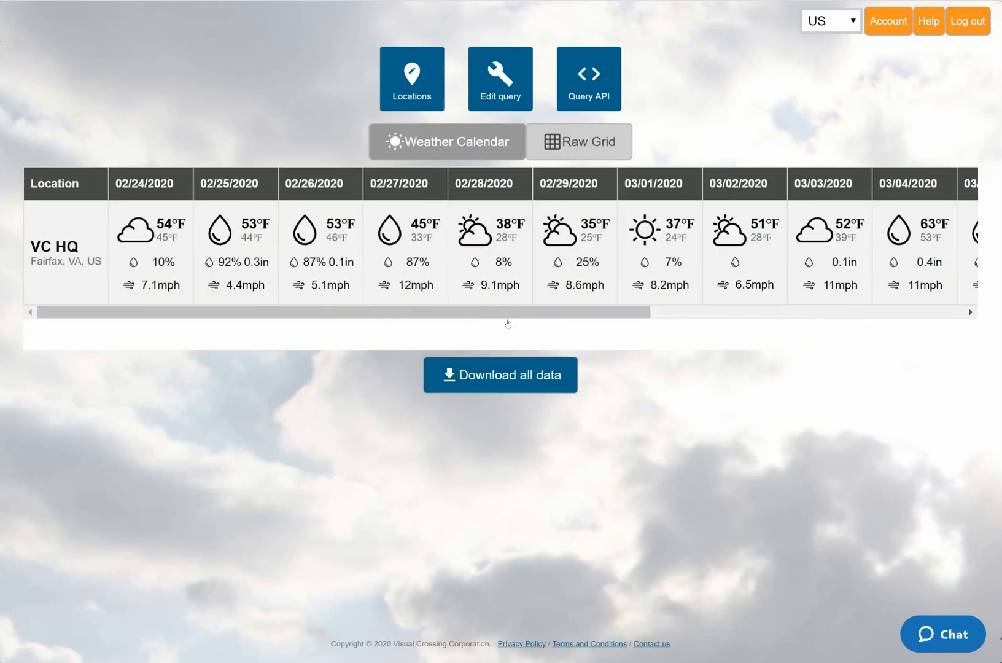
{"action": "left_click", "coordinate": [578, 141]}
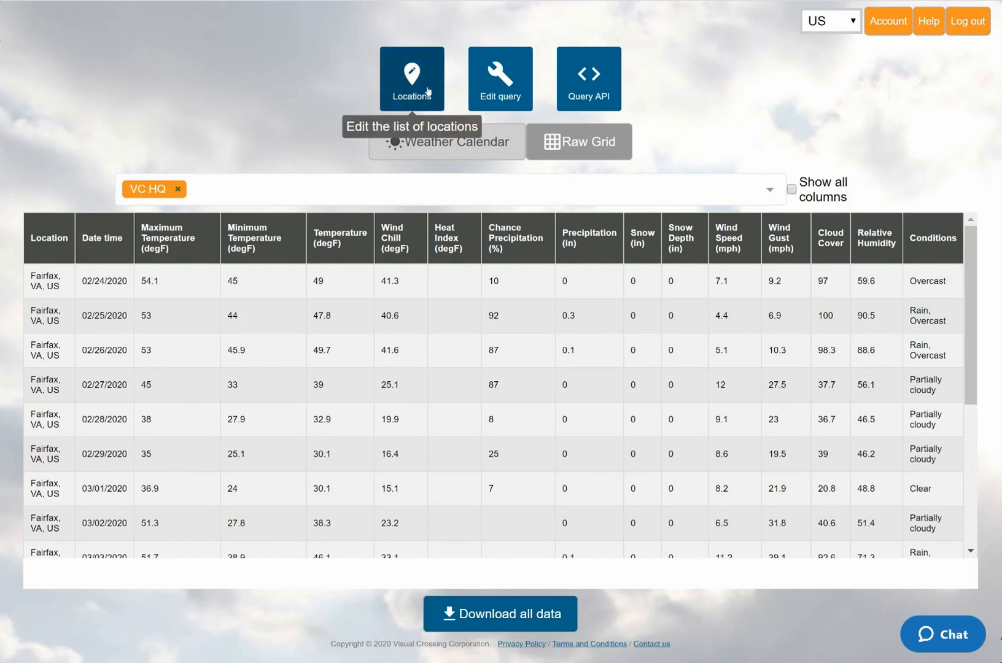
Add 'Paris, France' as location 'Paris' and retrieve weather data for both locations
{"action": "left_click", "coordinate": [411, 79]}
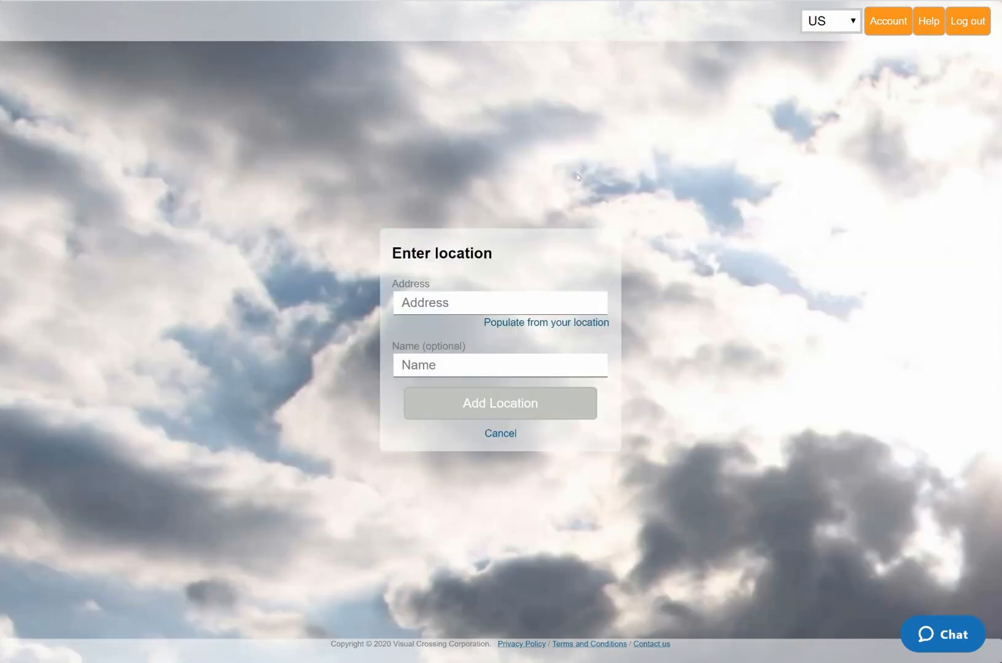
{"action": "type", "text": "Paris, France"}
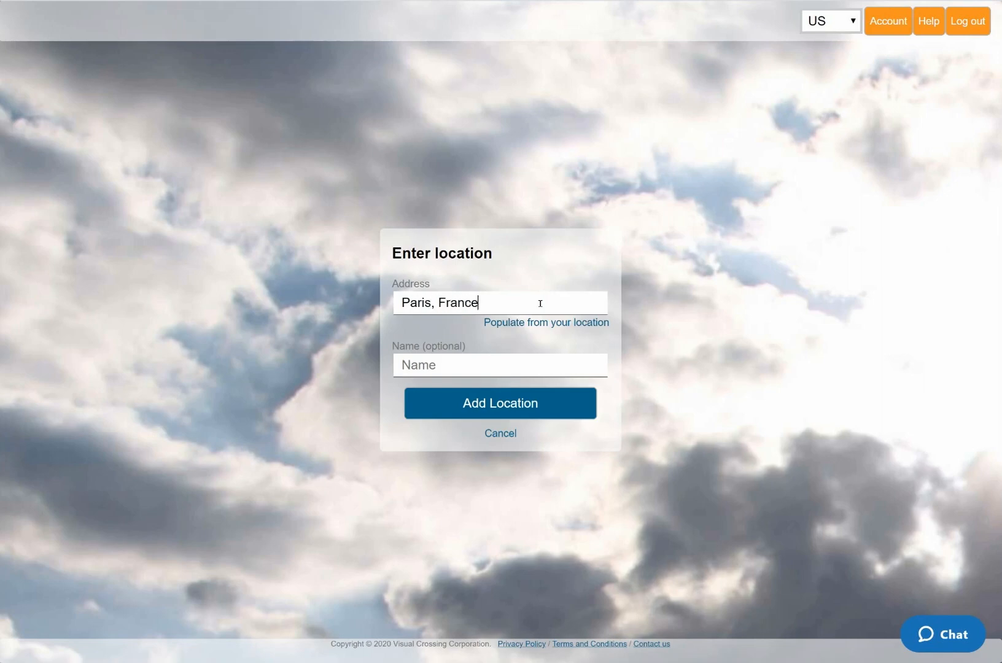
{"action": "type", "text": "Pa"}
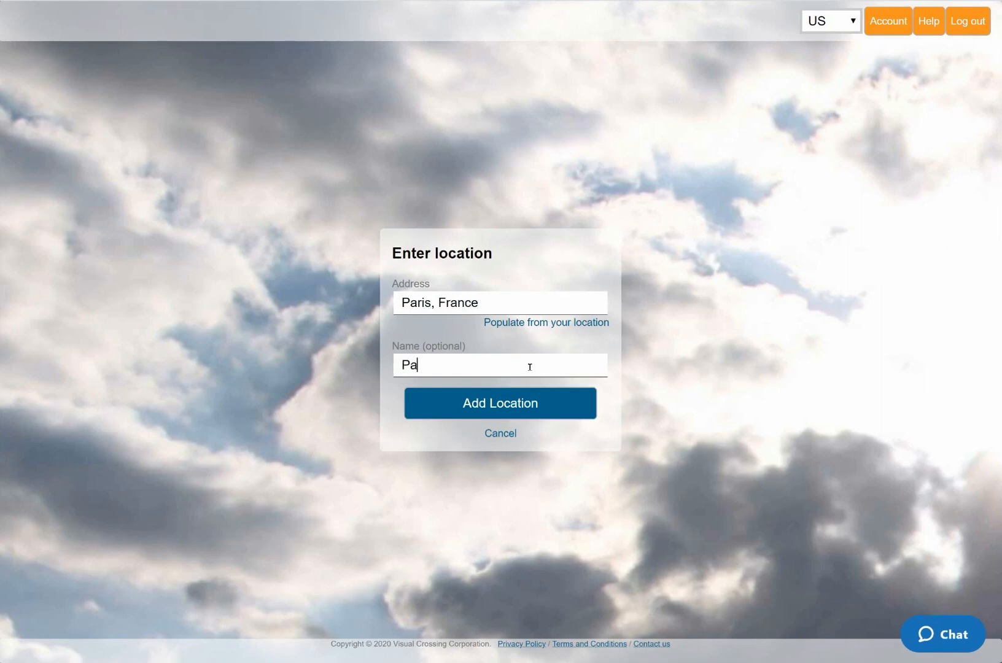
{"action": "left_click", "coordinate": [499, 404]}
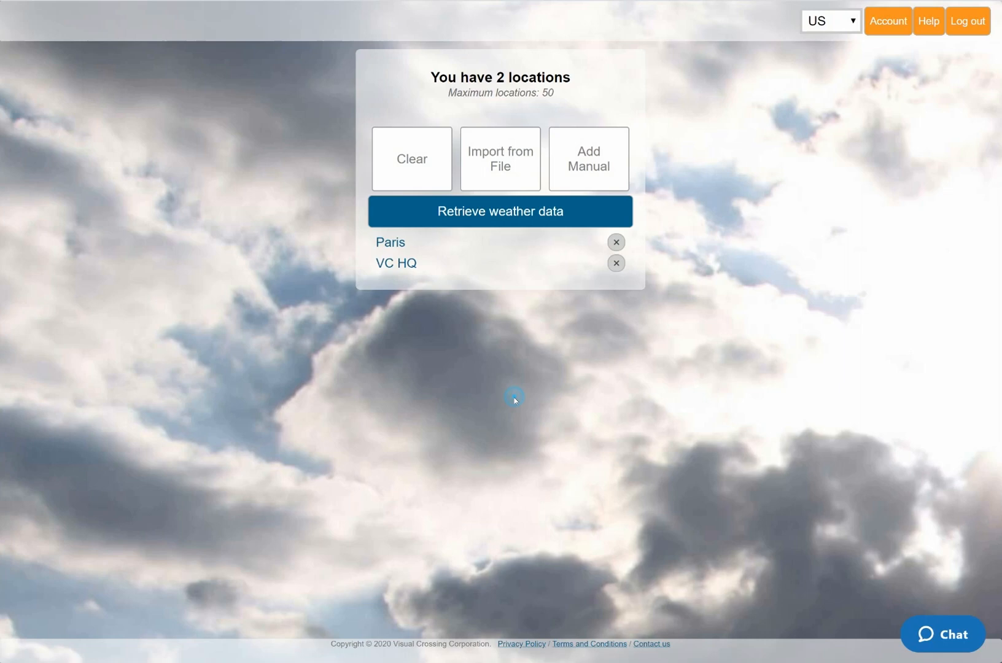
{"action": "left_click", "coordinate": [501, 211]}
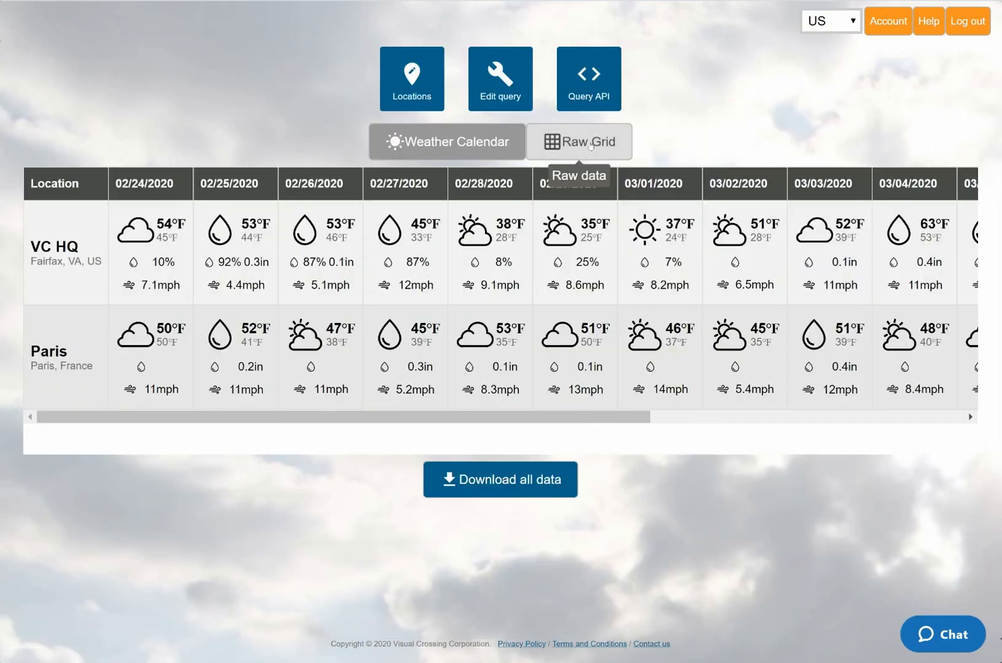
Show the two-location forecast in Raw Grid and download all data
{"action": "left_click", "coordinate": [579, 141]}
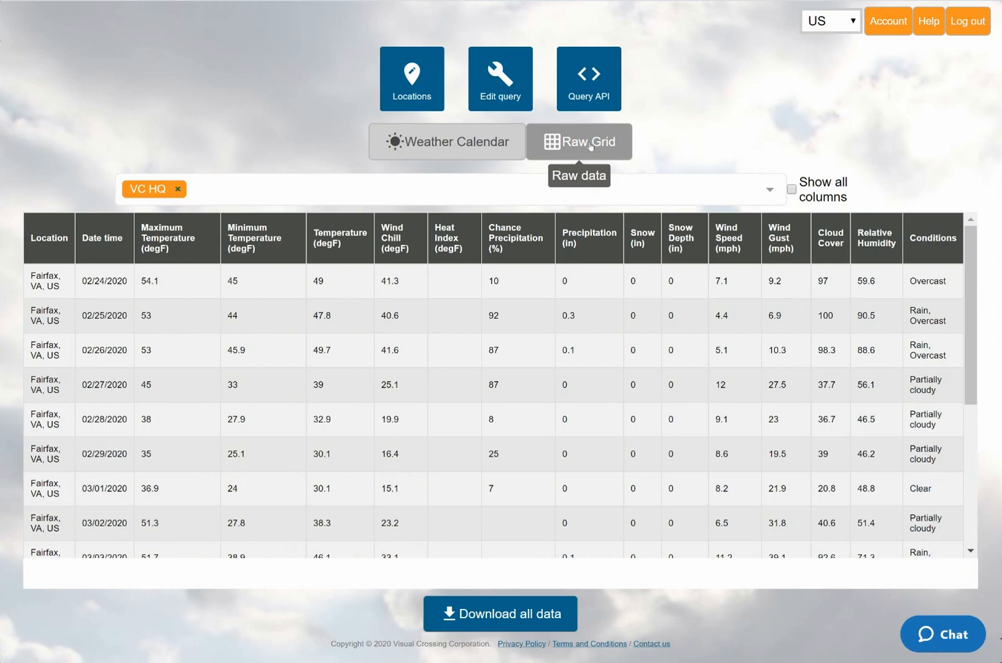
{"action": "mouse_move", "coordinate": [543, 415]}
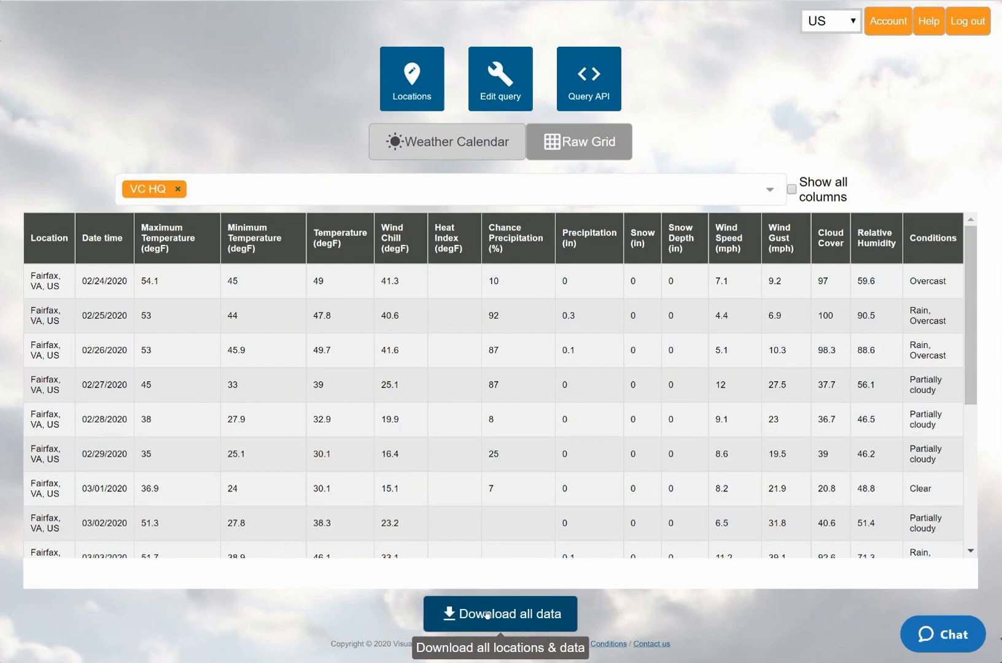
{"action": "left_click", "coordinate": [500, 615]}
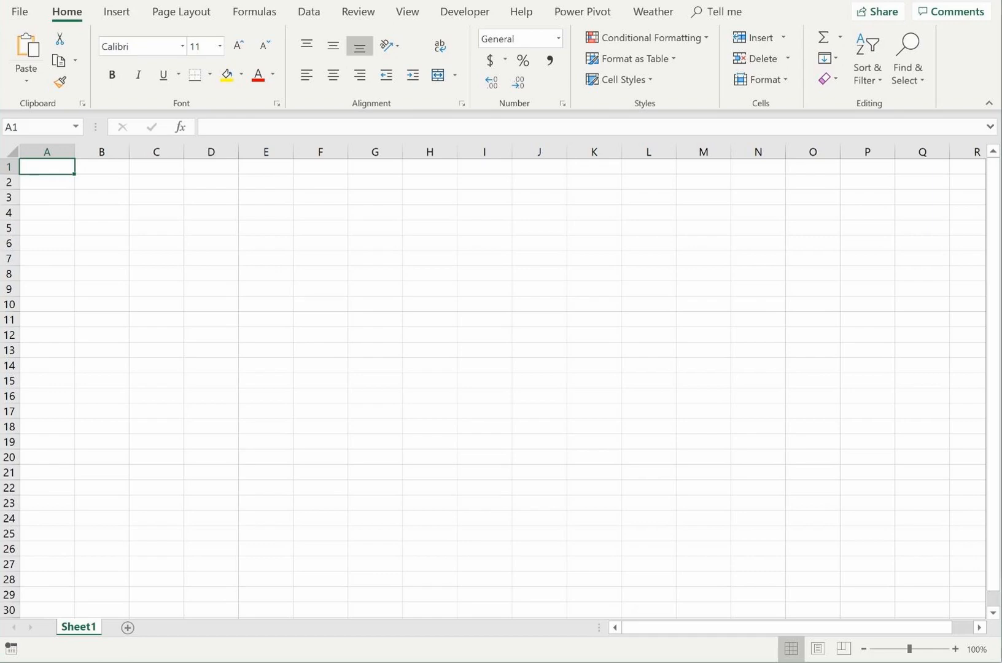
{"action": "mouse_move", "coordinate": [246, 184]}
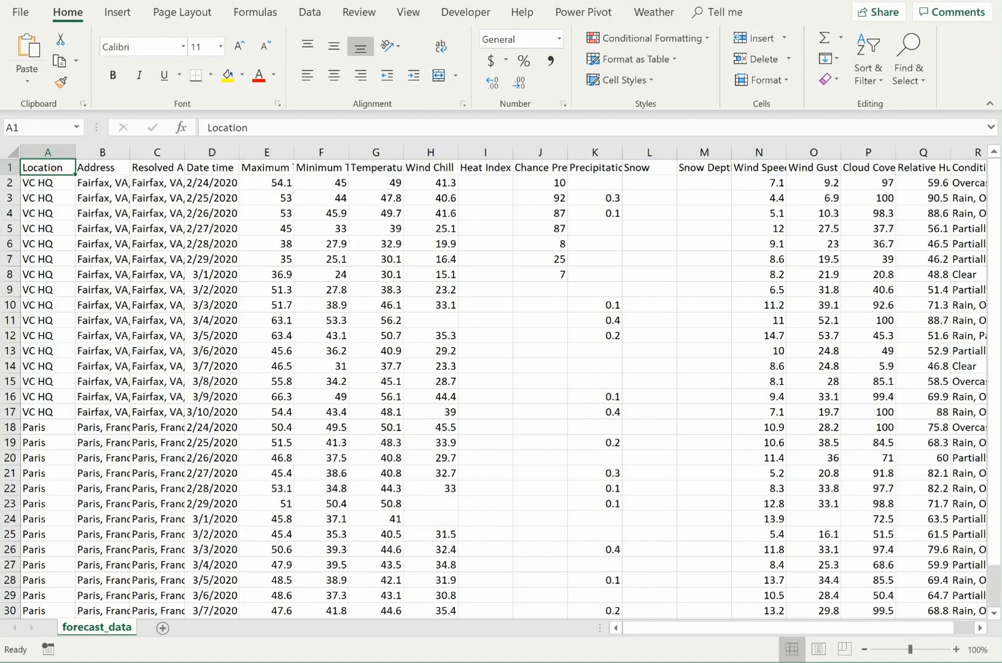
{"action": "mouse_move", "coordinate": [390, 348]}
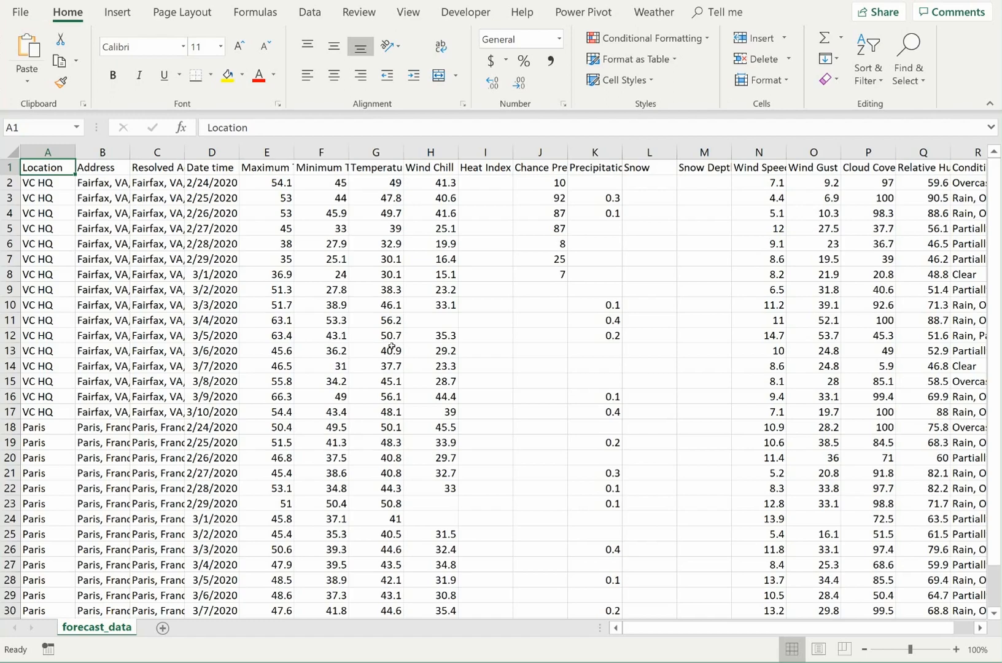
Scroll through the forecast_data rows for VC HQ and Paris in Excel
{"action": "scroll", "scroll_direction": "down", "scroll_amount": 3}
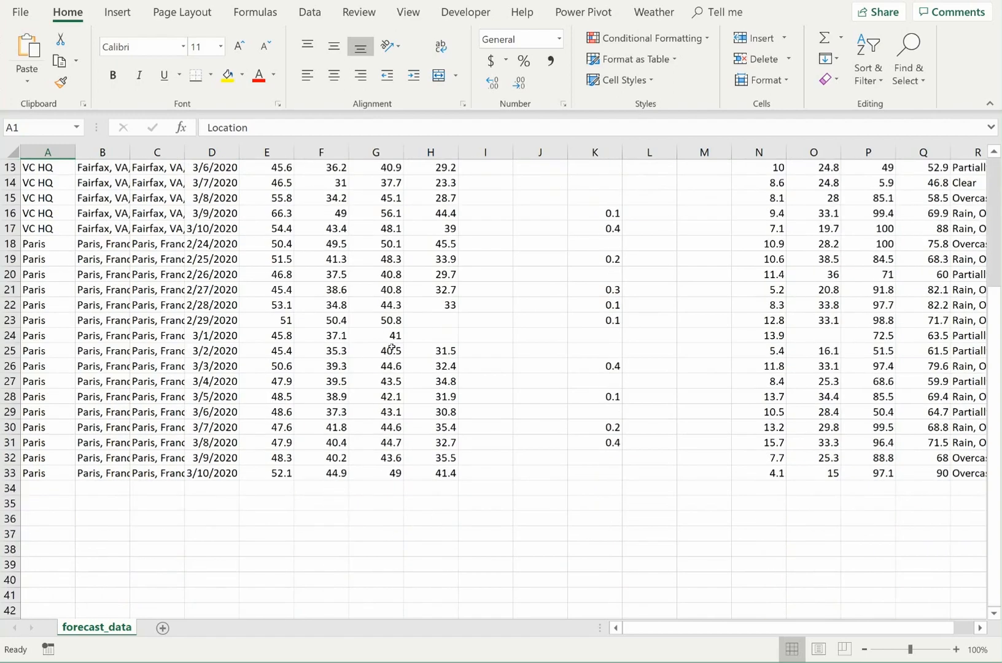